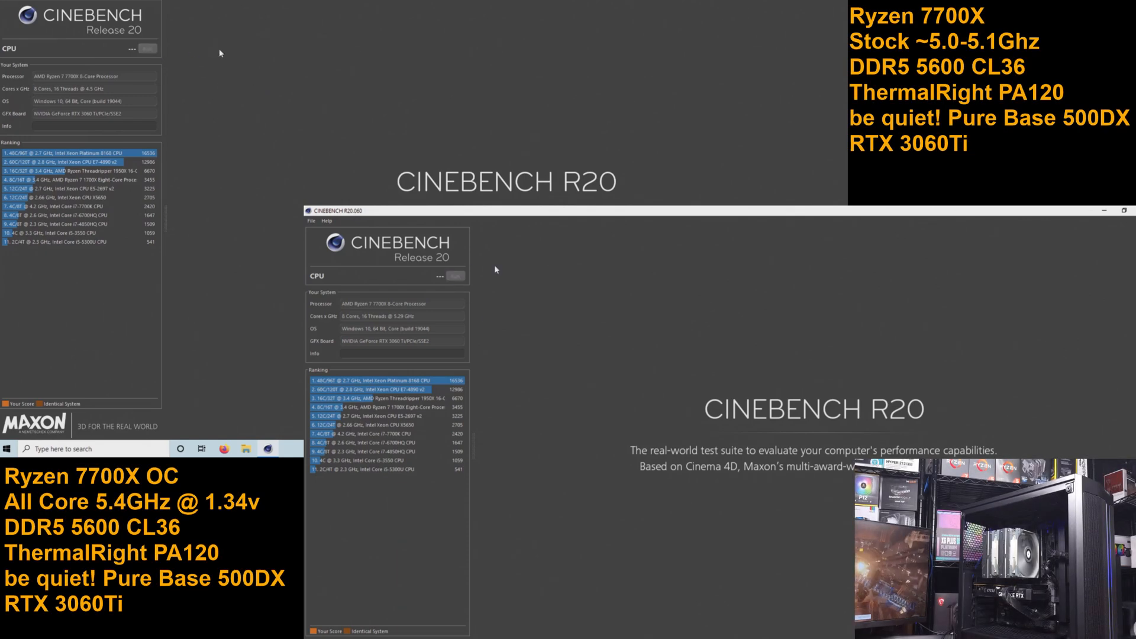
Step: Leave Cinebench R23 open and idle on the stock and overclocked 7700X systems
{"action": "left_click", "coordinate": [454, 275]}
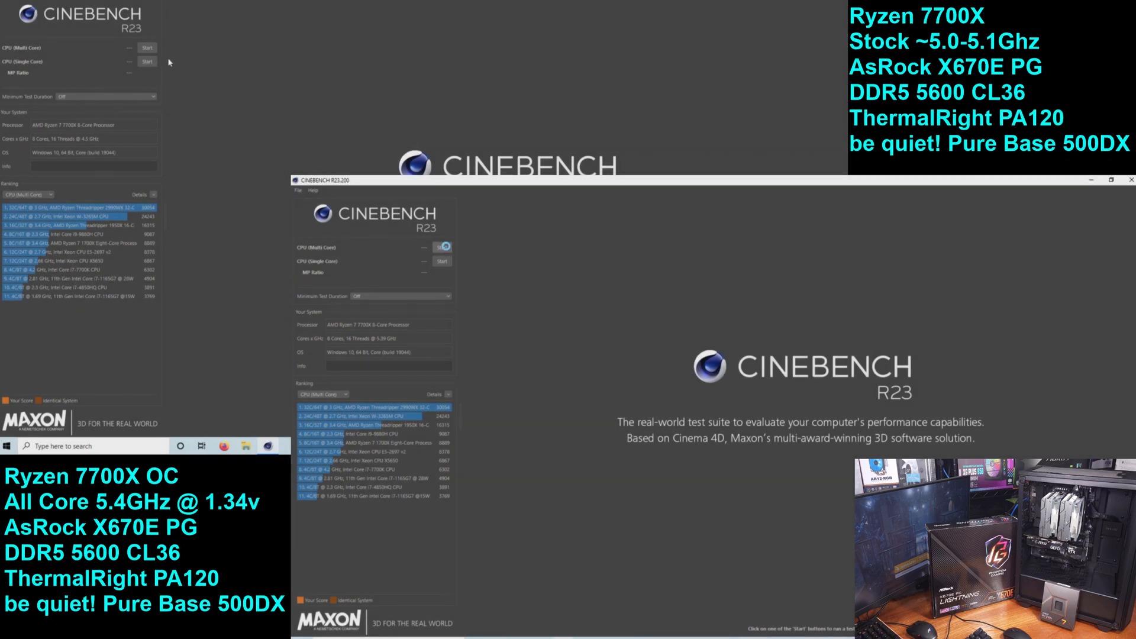
Step: Start the CPU (Multi Core) render test on the overclocked system, then on the stock system
{"action": "left_click", "coordinate": [441, 246]}
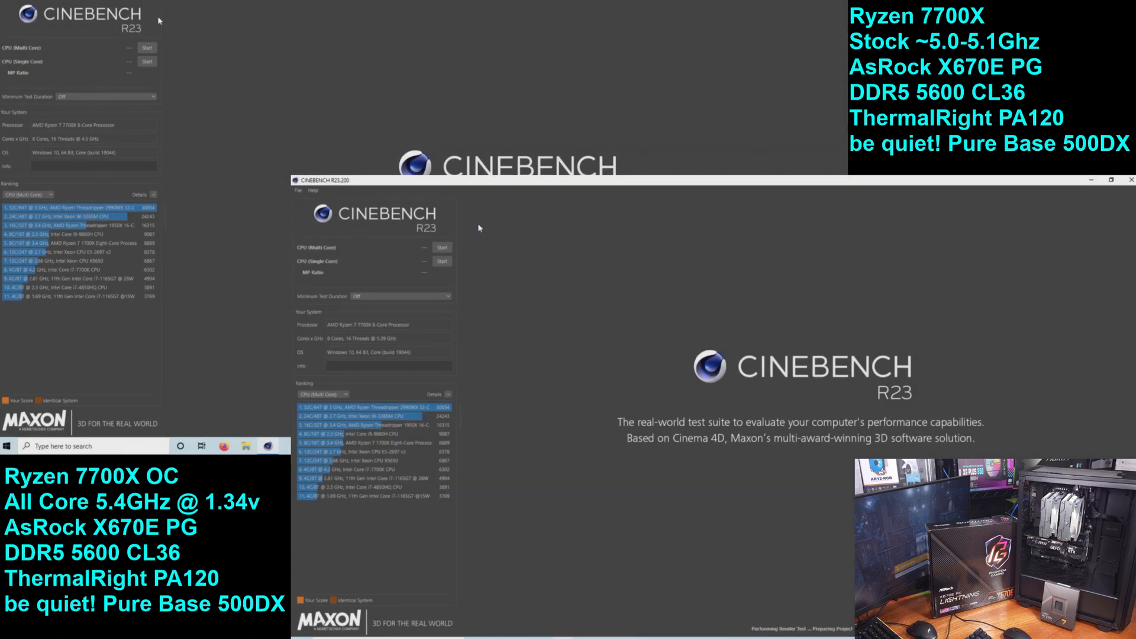
{"action": "left_click", "coordinate": [441, 247]}
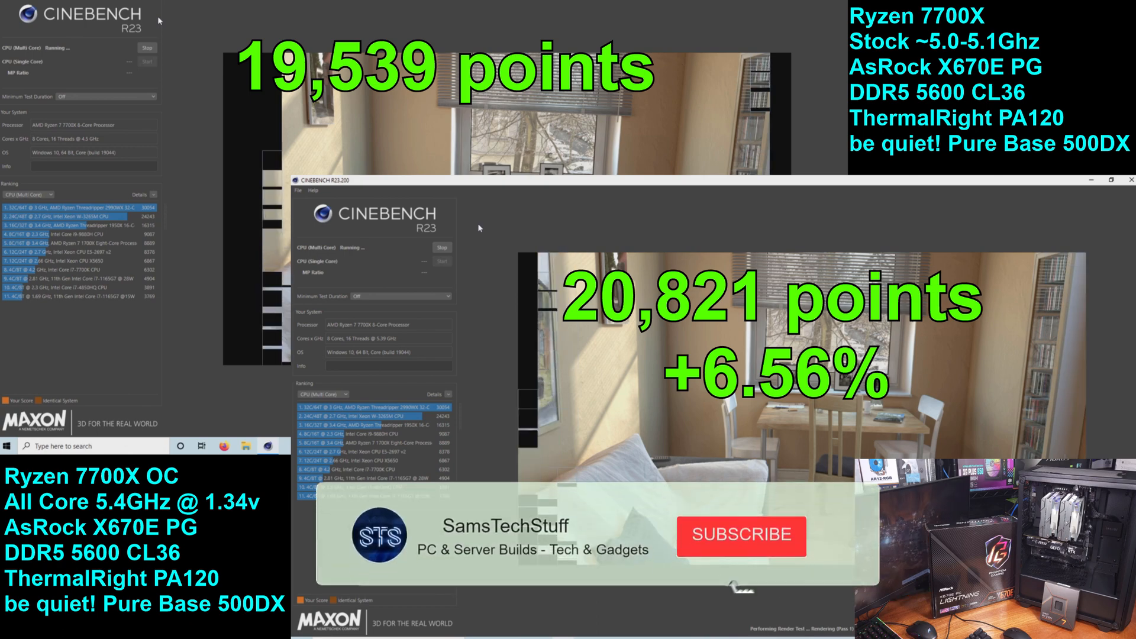
Step: Let the overclocked run finish at 20,821 pts in the ranking while the stock system keeps rendering
{"action": "left_click", "coordinate": [740, 536]}
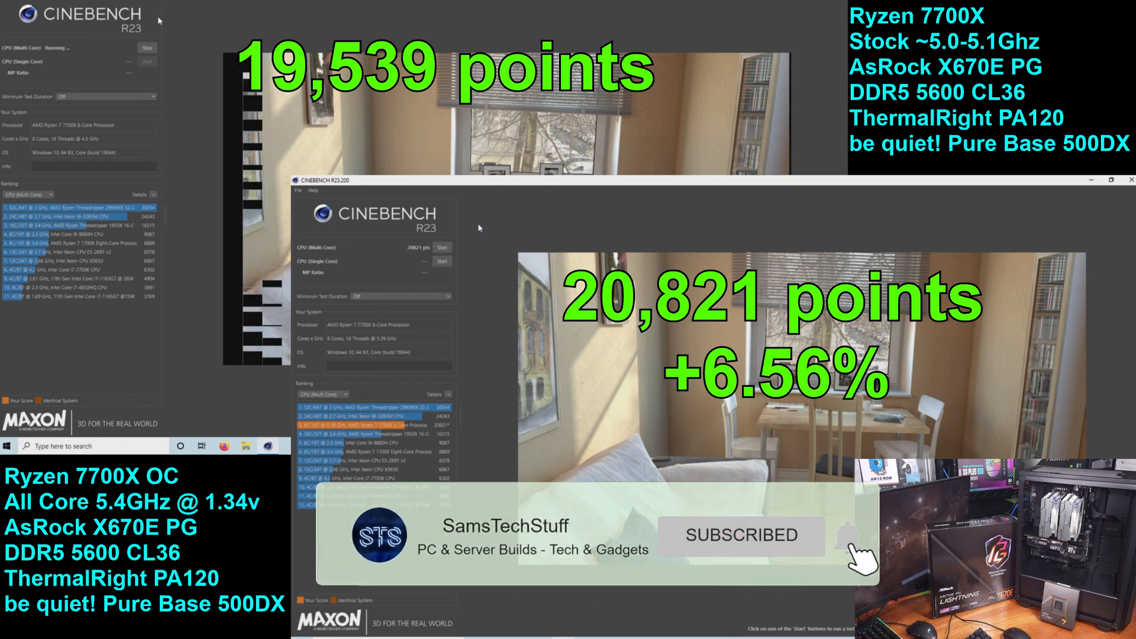